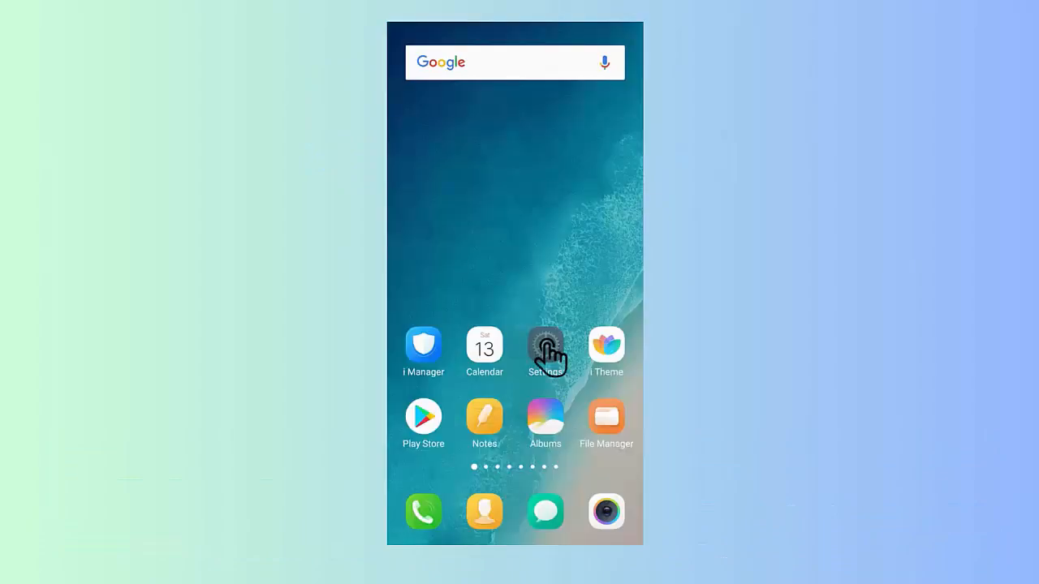
- Reach the System update page from Settings, showing the current Funtouch OS as the latest version
{"action": "left_click", "coordinate": [546, 353]}
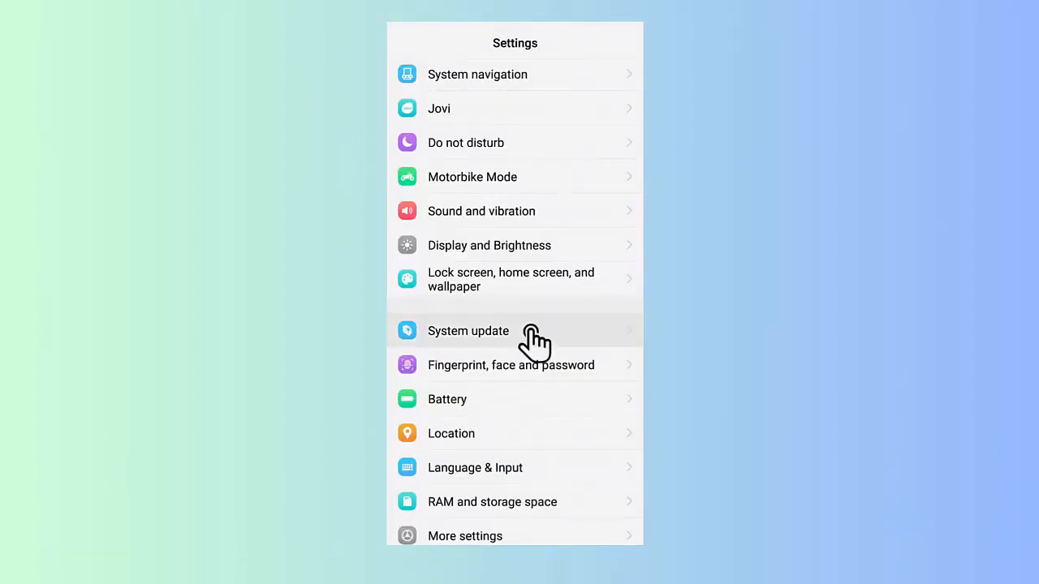
{"action": "left_click", "coordinate": [468, 331]}
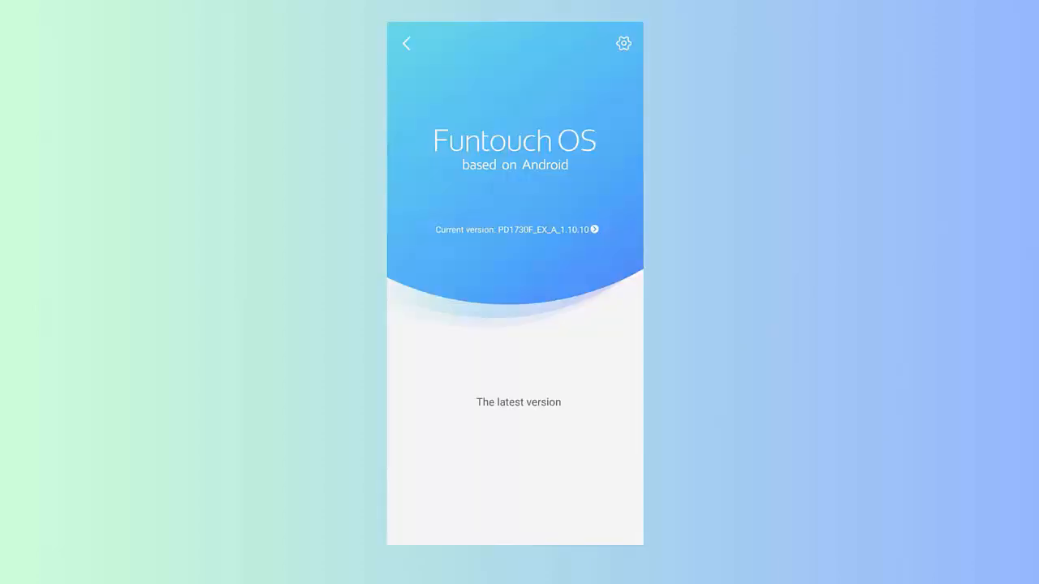